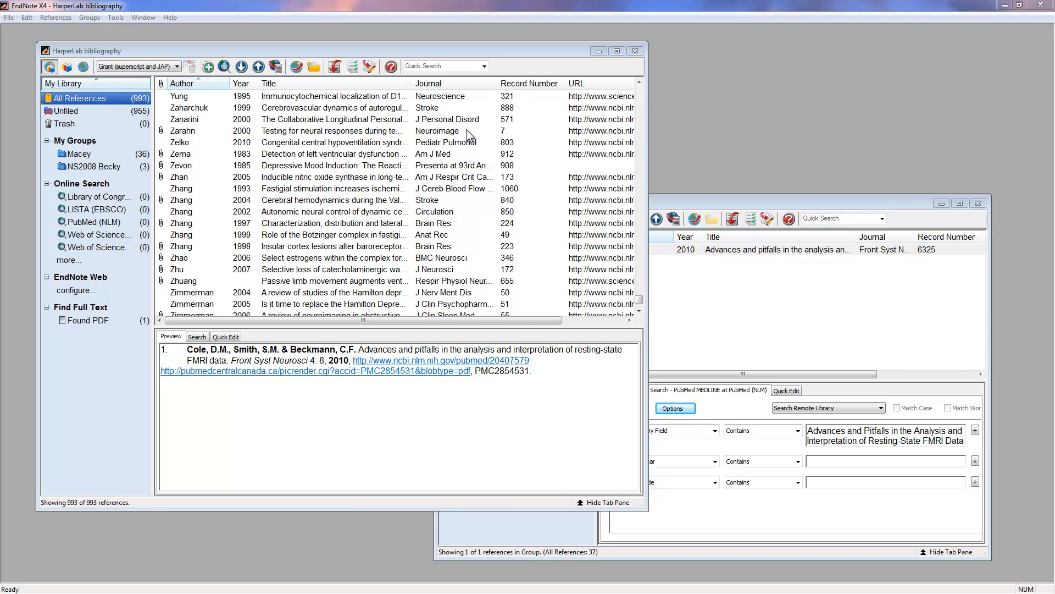
mouse_move(231, 59)
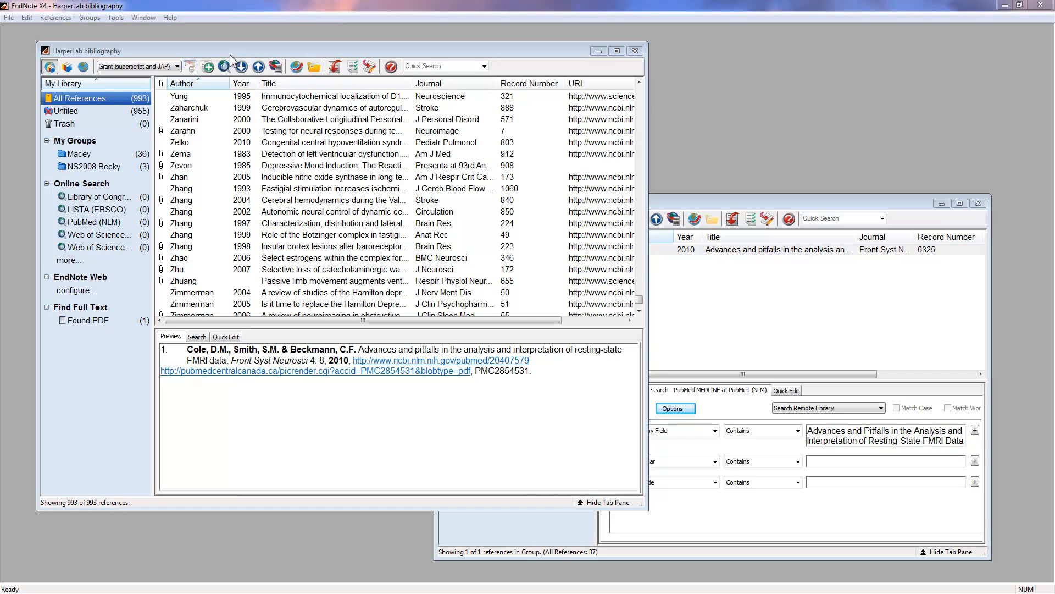
Reach the Cite While You Write commands from the Tools menu
left_click(115, 16)
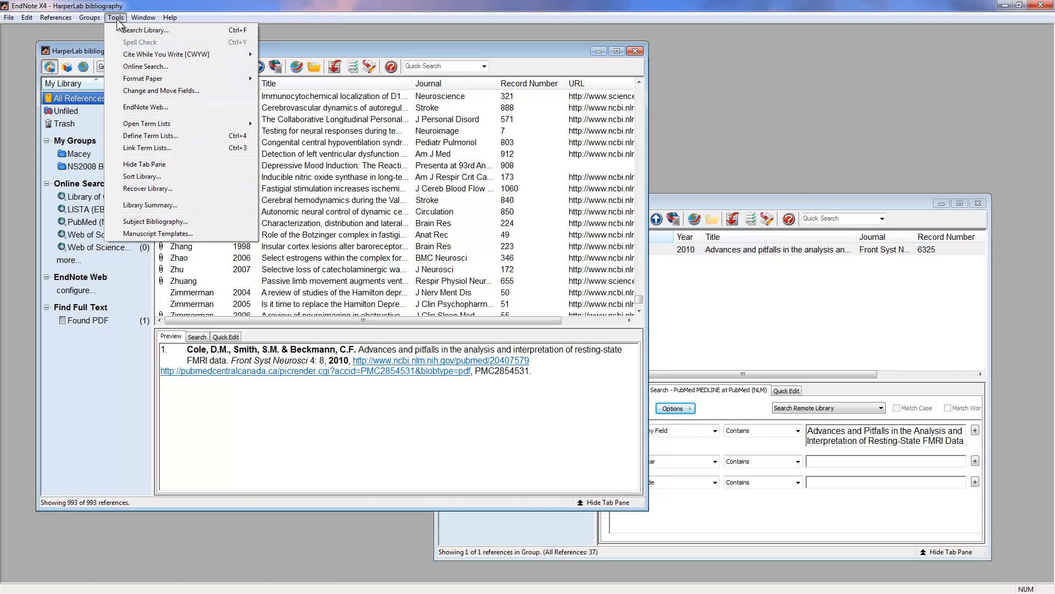
left_click(167, 54)
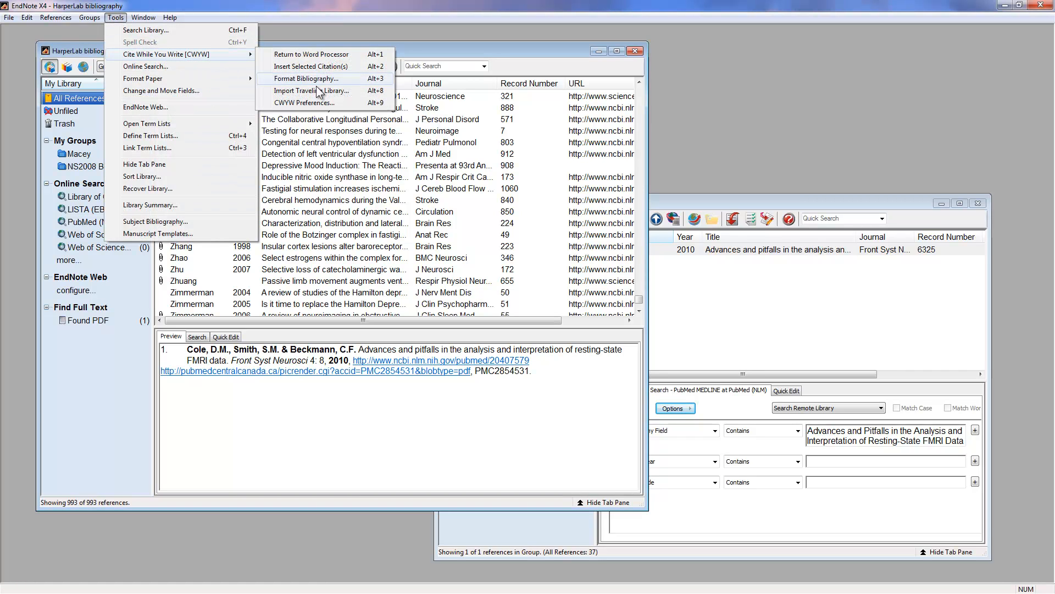
mouse_move(310, 102)
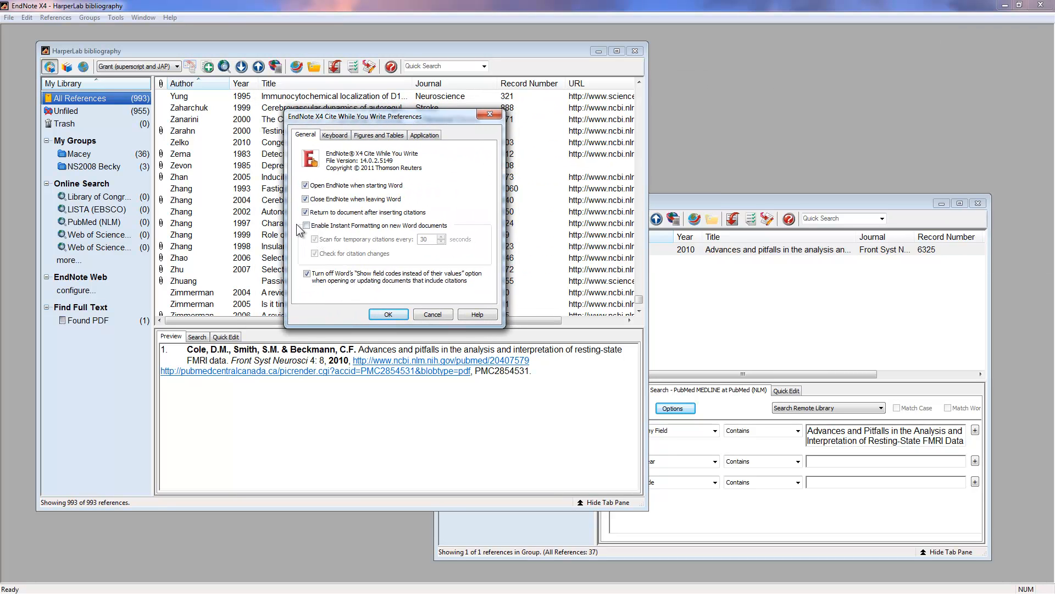
Leave 'Enable Instant Formatting on new Word documents' unchecked and accept the CWYW preferences
left_click(306, 224)
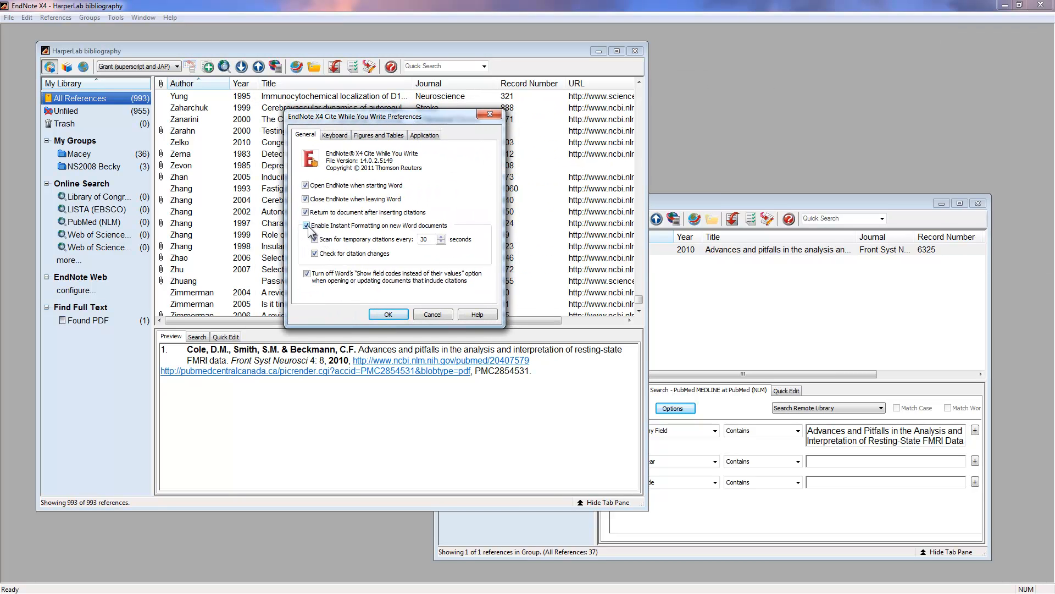
left_click(306, 226)
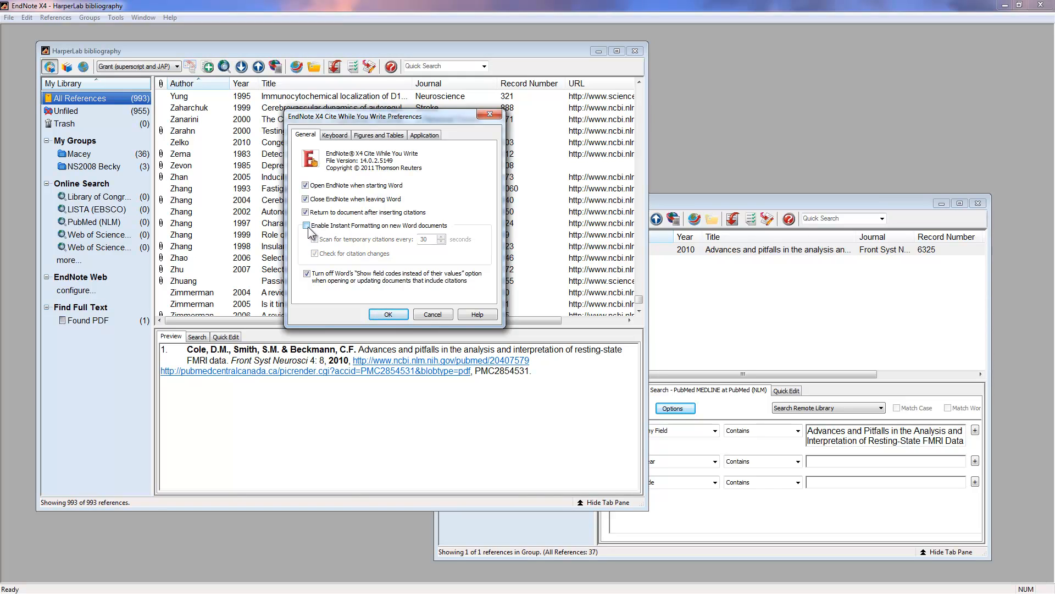
left_click(307, 224)
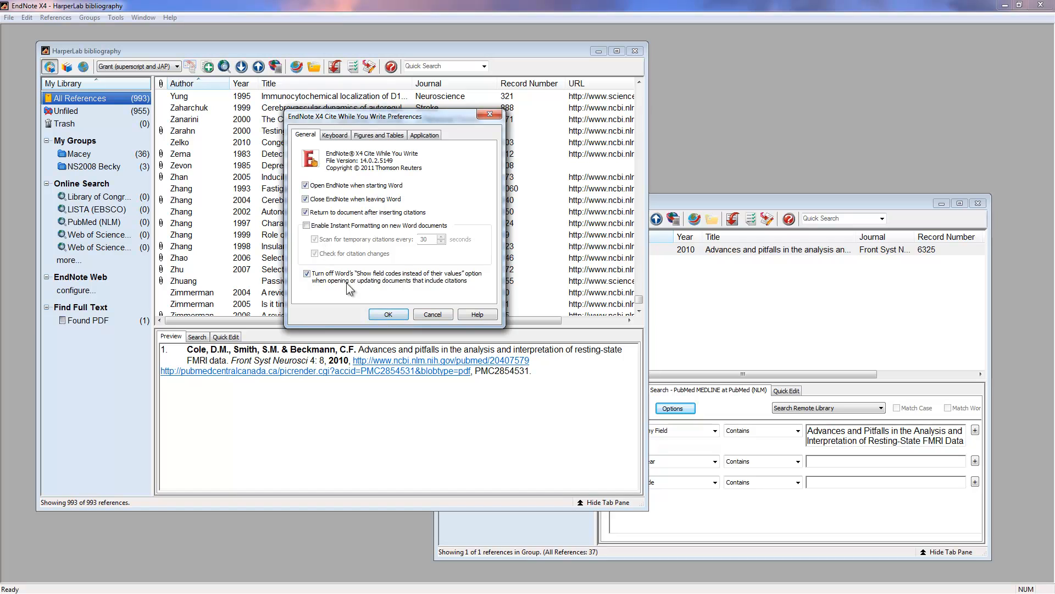
left_click(388, 315)
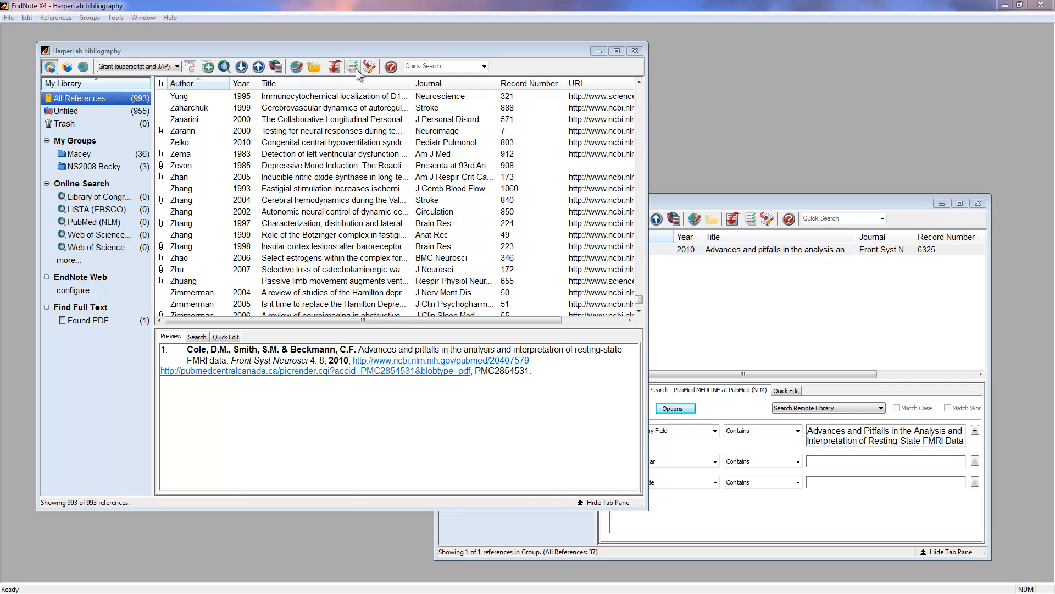
Return to the blank Word document via the Return to Word Processor button
left_click(115, 16)
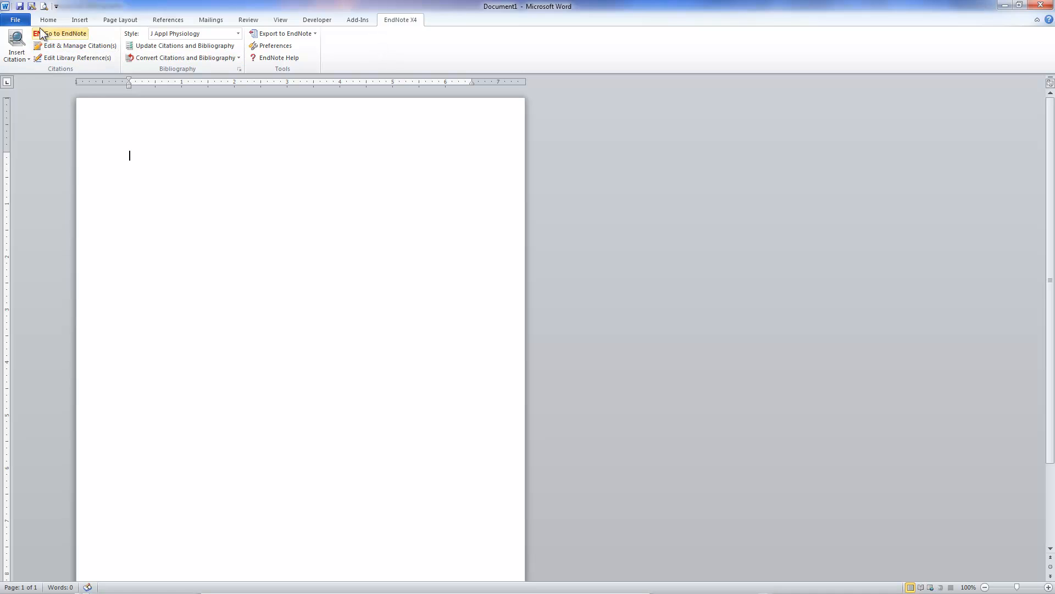
left_click(47, 19)
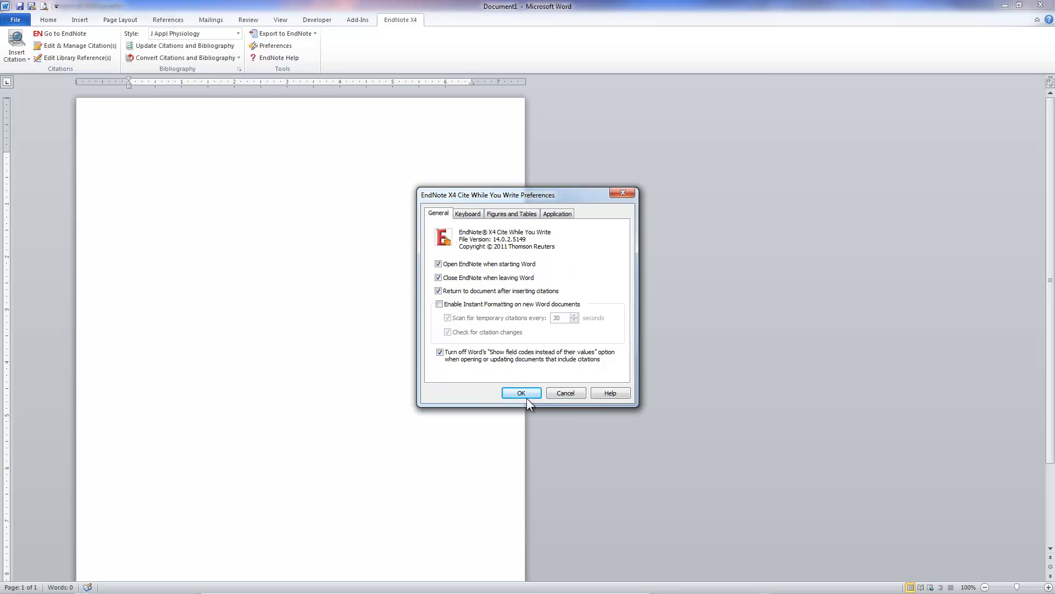
left_click(521, 392)
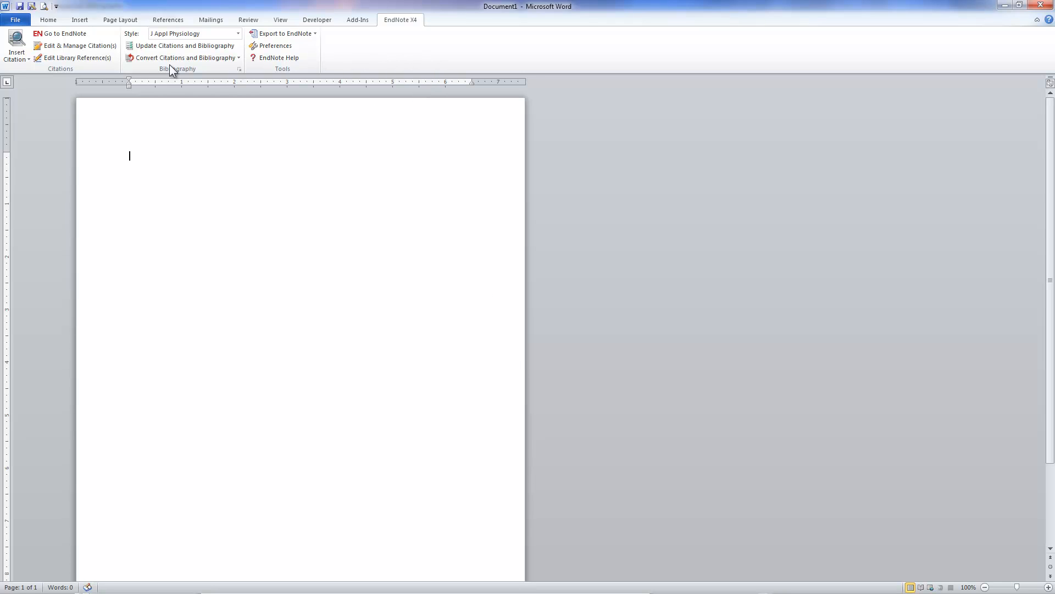
mouse_move(80, 76)
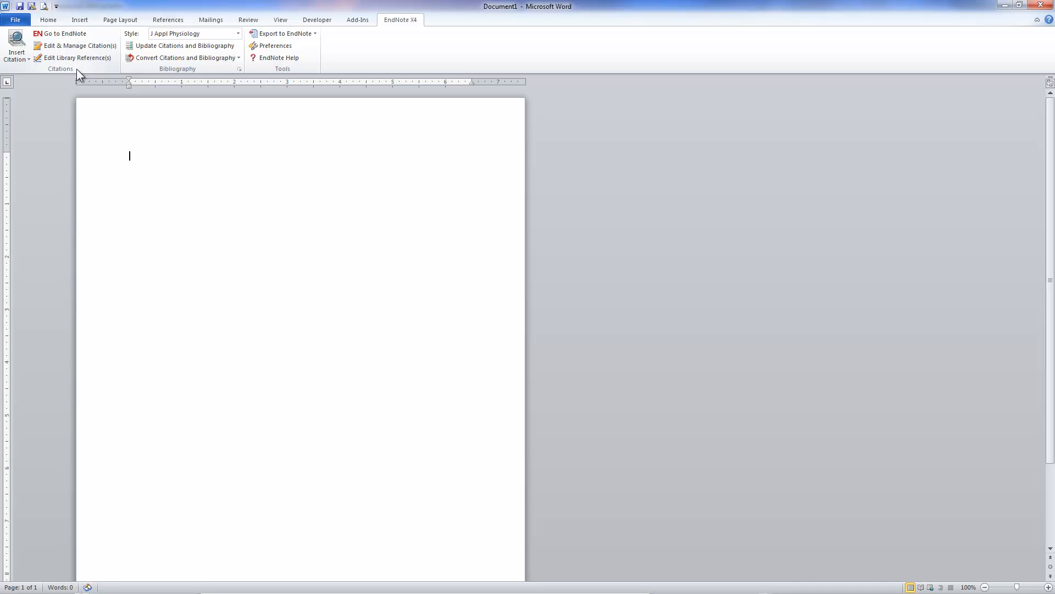
mouse_move(187, 74)
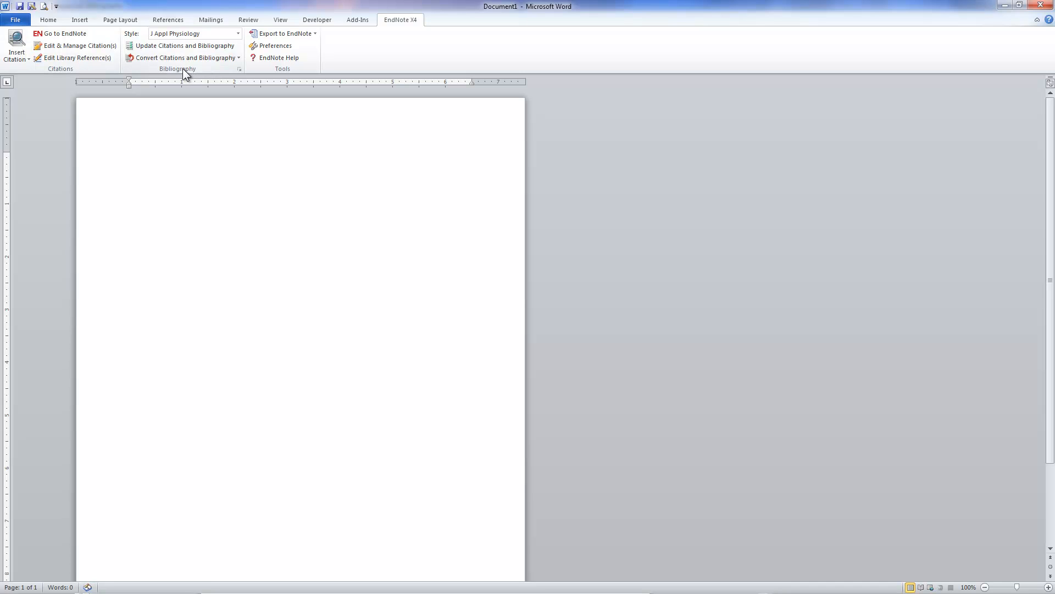
mouse_move(183, 45)
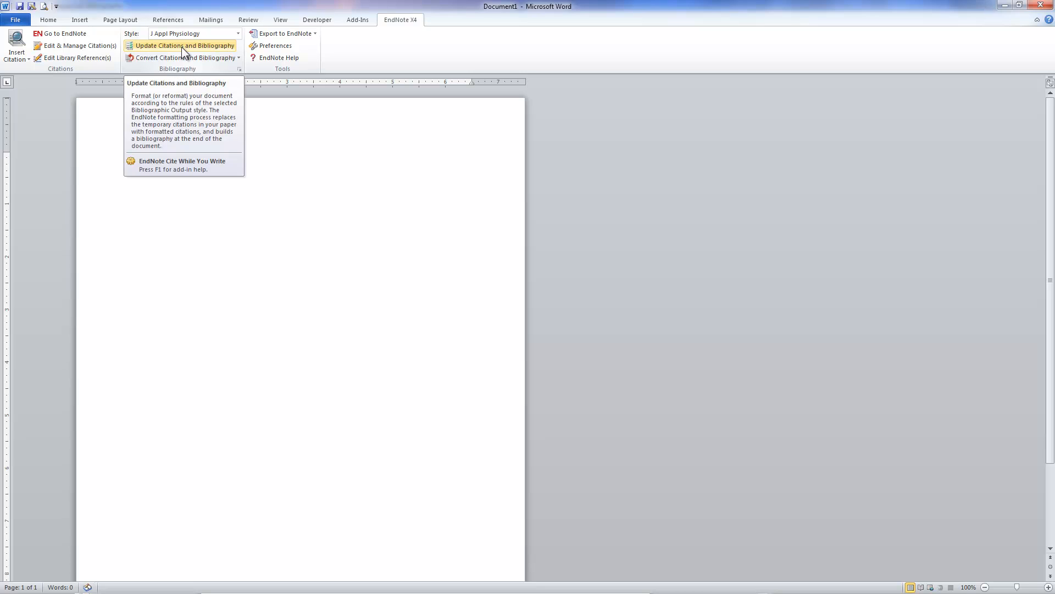